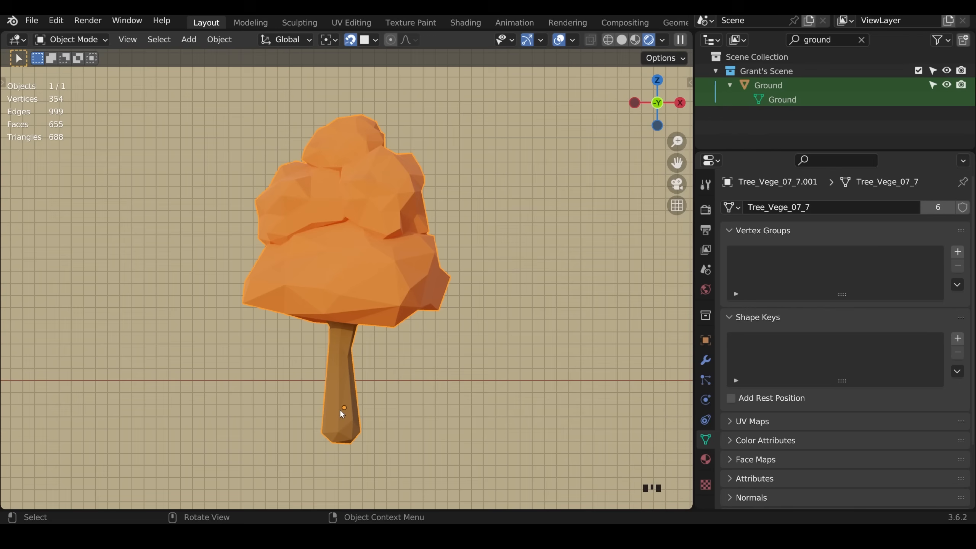
Exit Local View so the full forest scene reappears around the orange tree.
key(s)
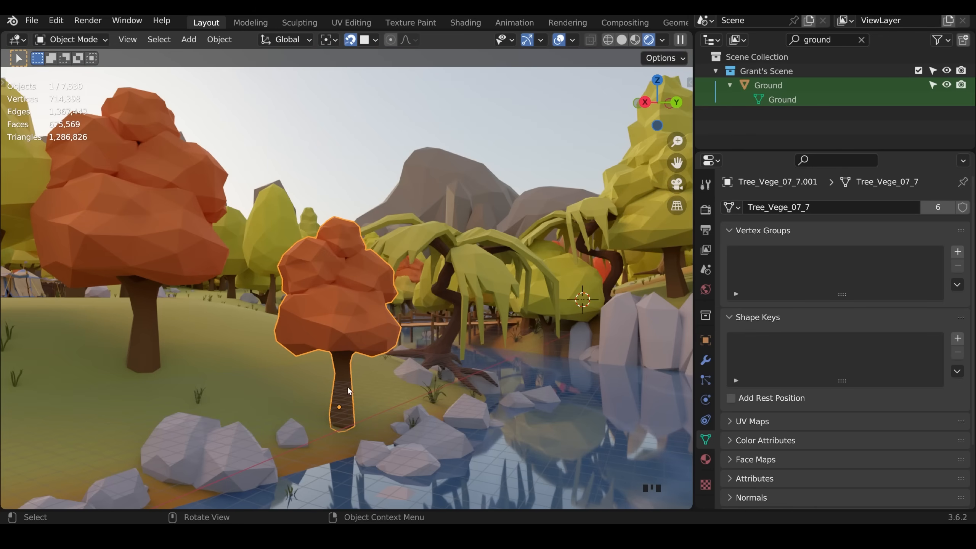
mouse_move(374, 420)
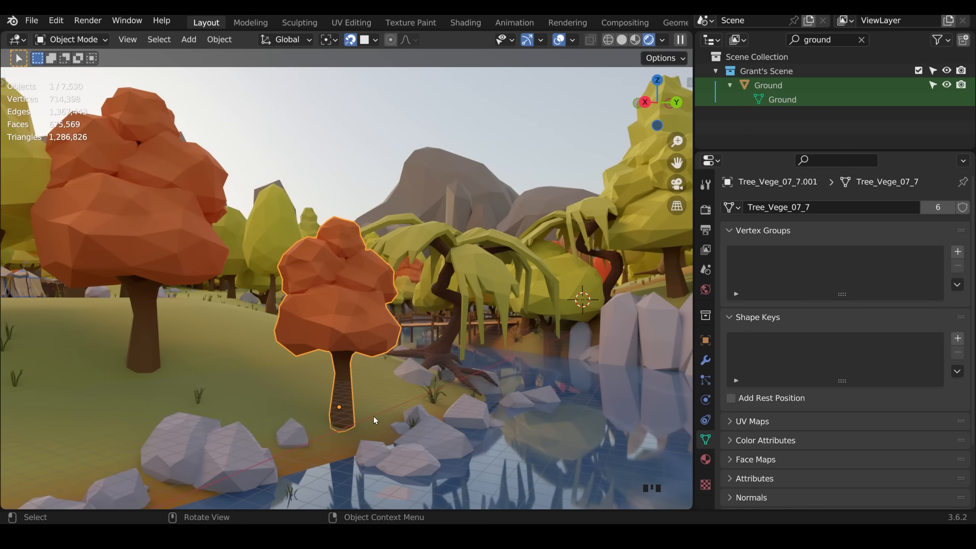
Move the orange tree, then duplicate and rotate a copy among the river's orange trees.
key(g)
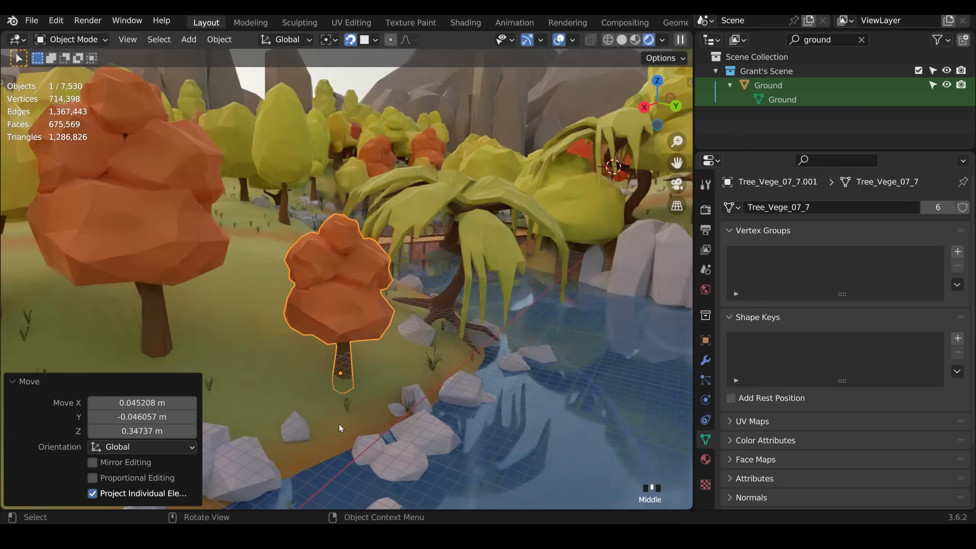
key(shift+d)
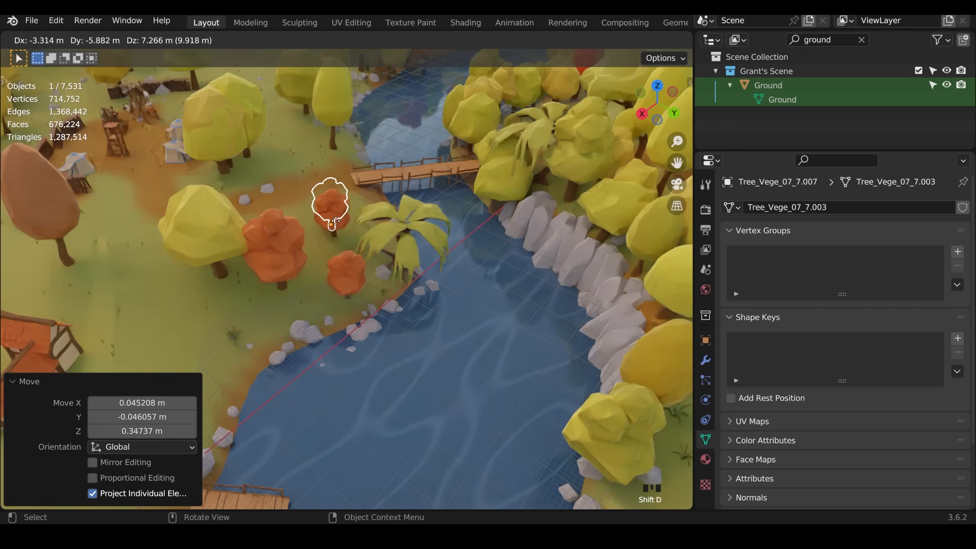
key(r)
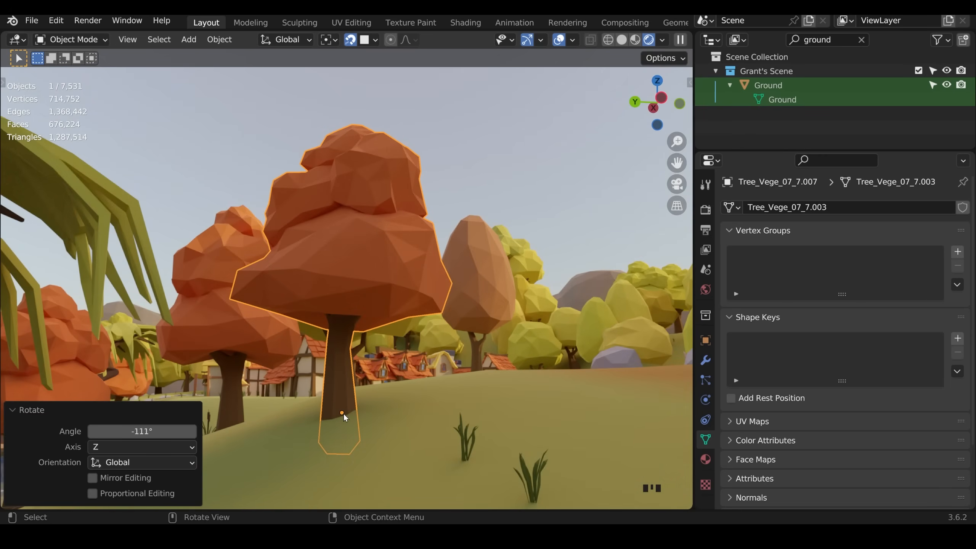
mouse_move(355, 425)
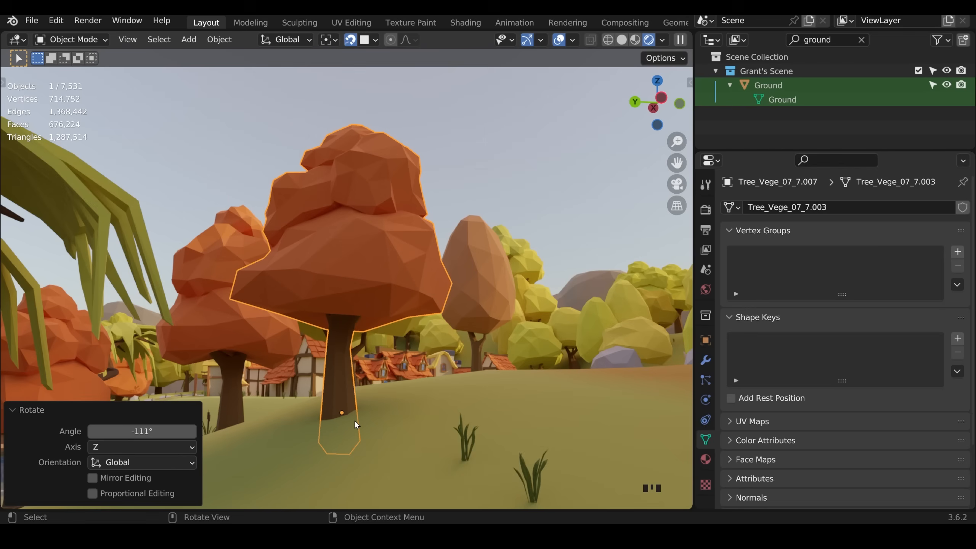
mouse_move(354, 434)
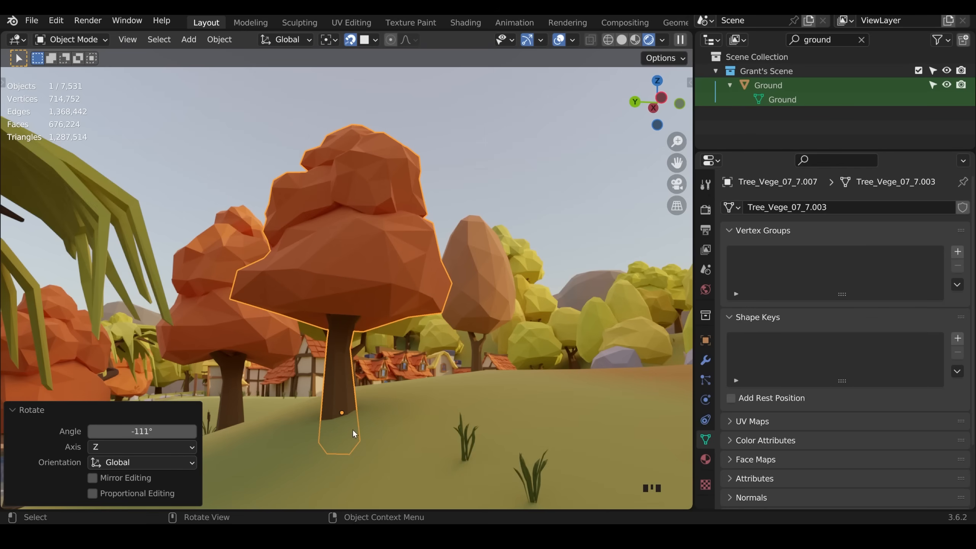
mouse_move(350, 421)
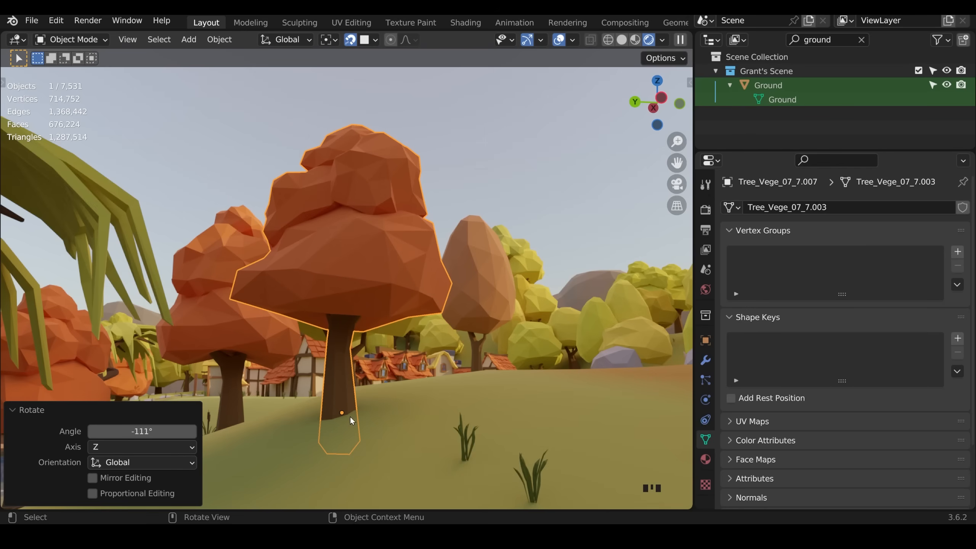
mouse_move(364, 420)
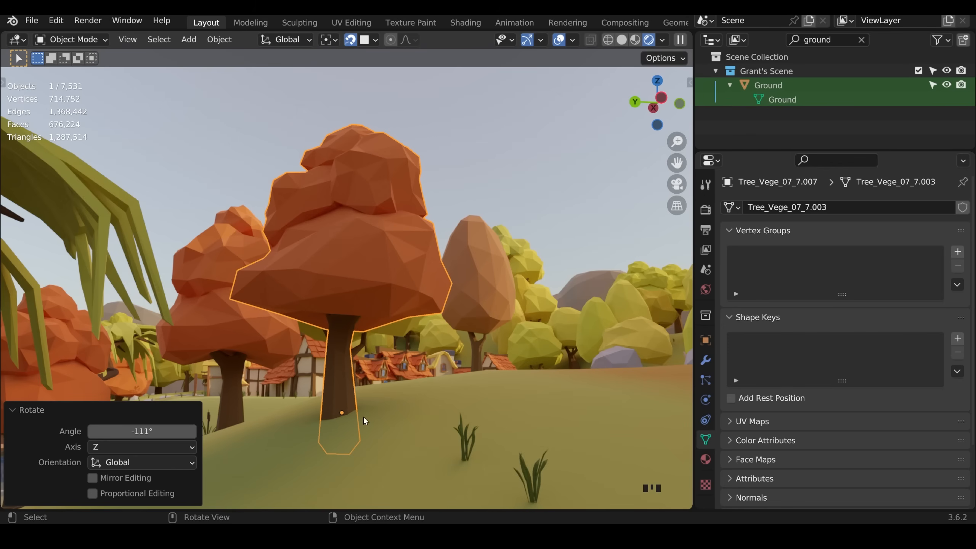
mouse_move(348, 419)
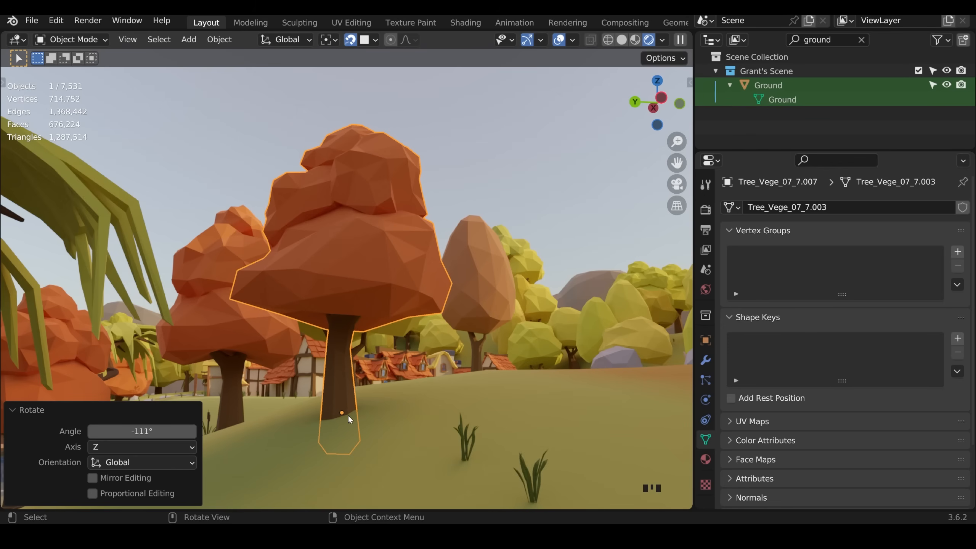
mouse_move(345, 425)
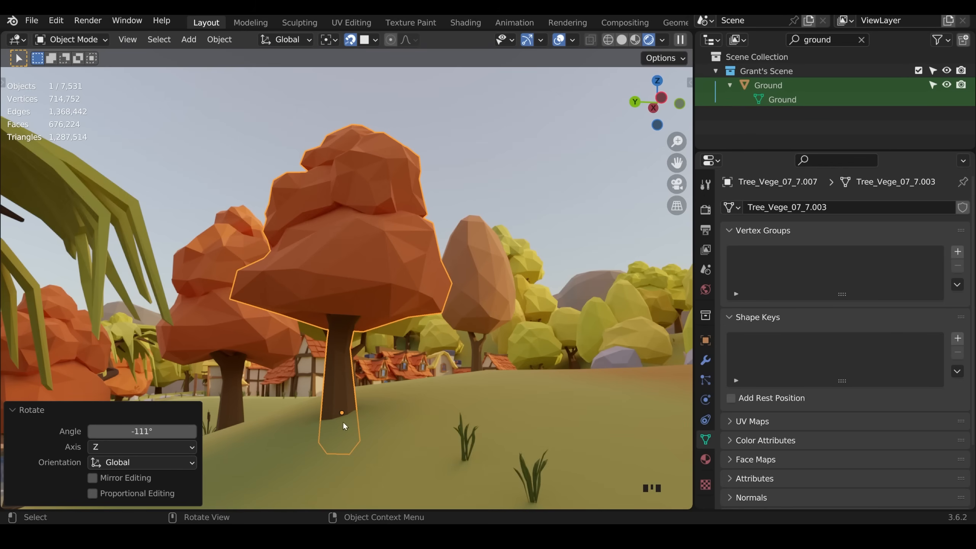
mouse_move(352, 423)
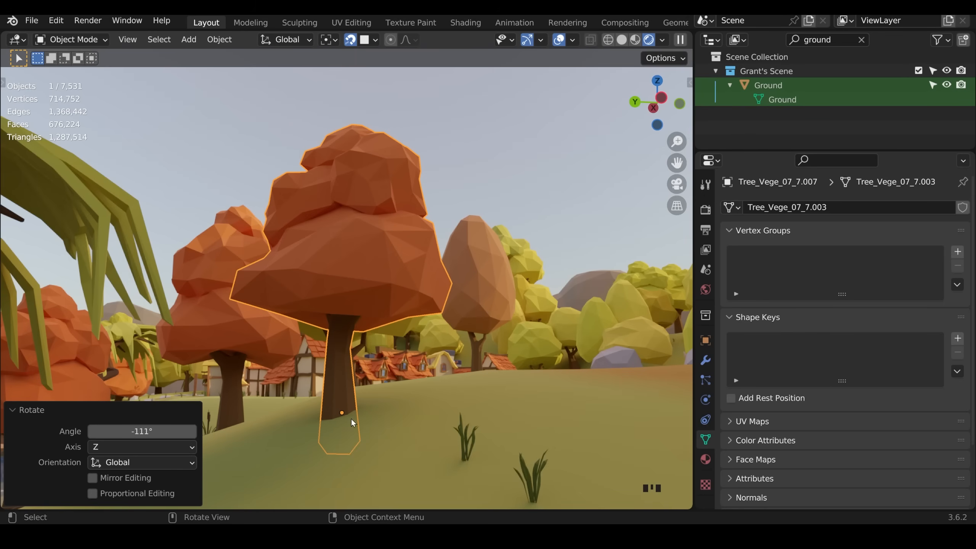
mouse_move(356, 420)
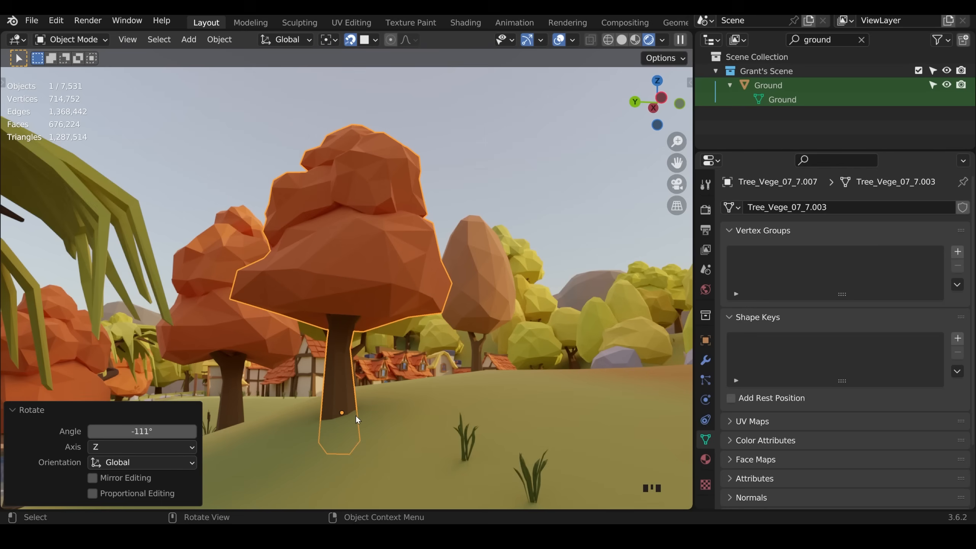
mouse_move(316, 434)
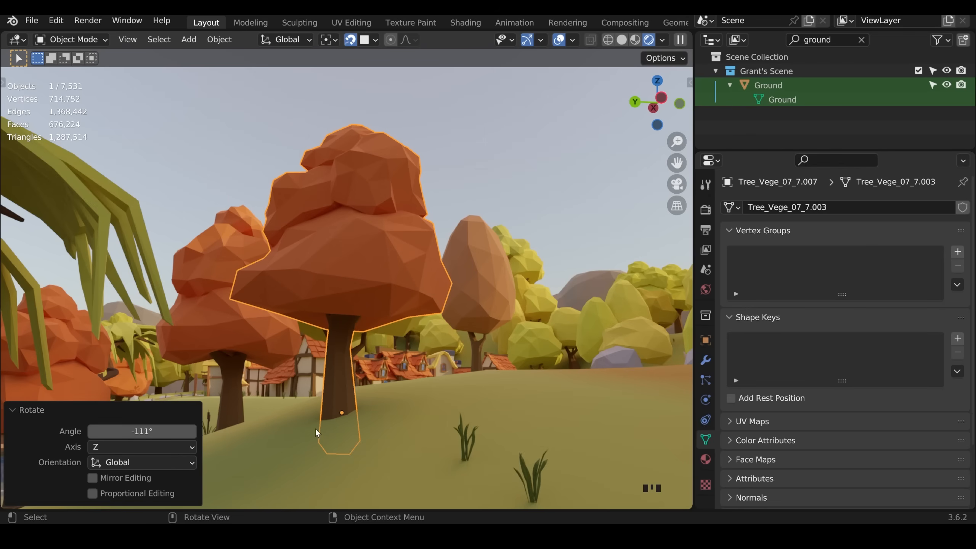
mouse_move(281, 440)
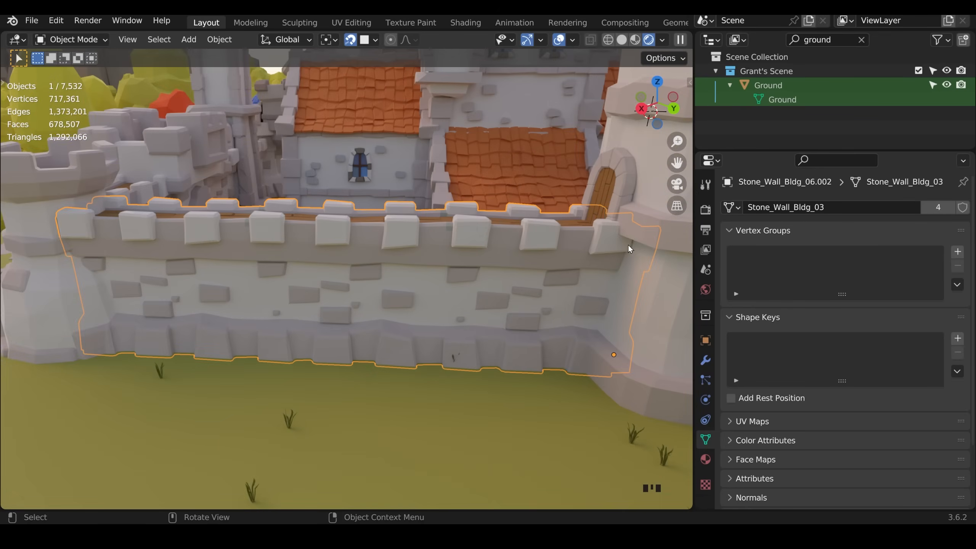
mouse_move(609, 368)
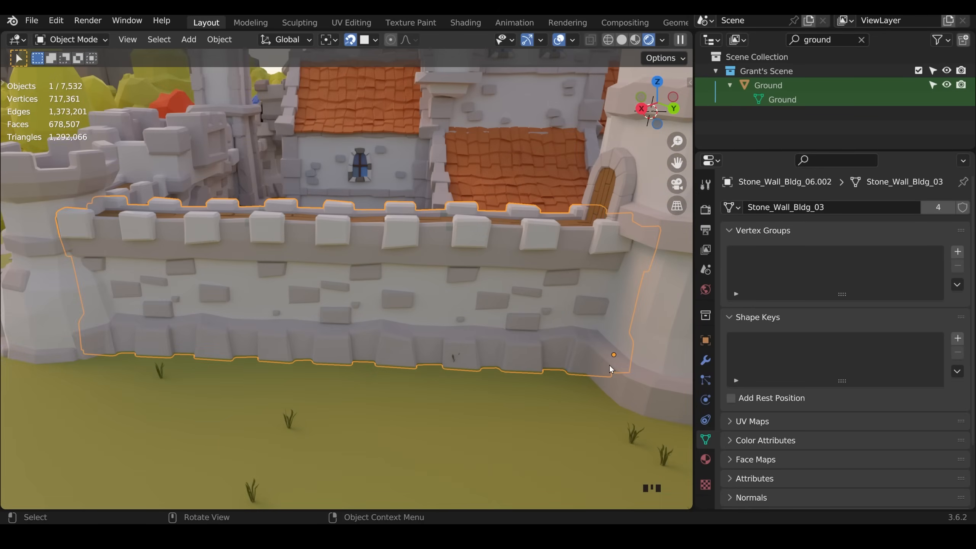
mouse_move(426, 267)
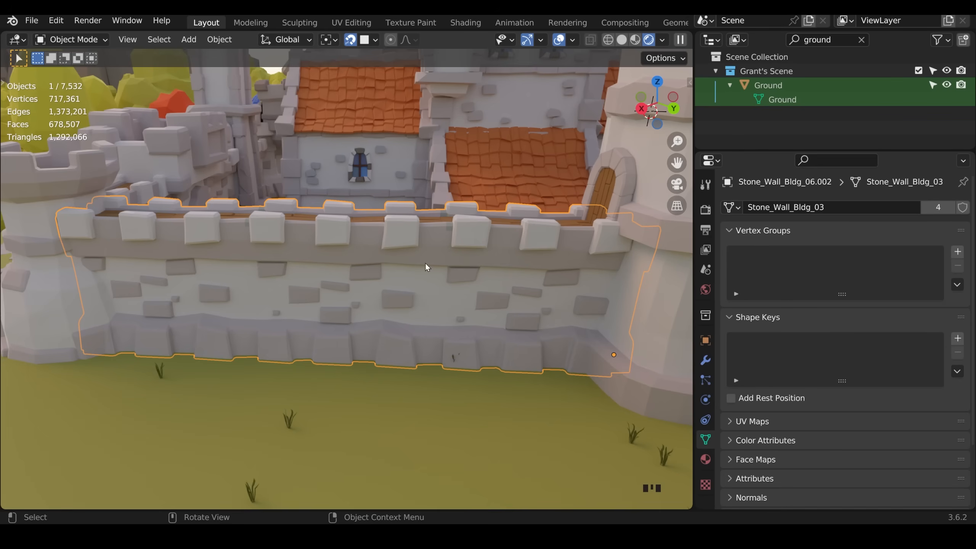
scroll(down, 3)
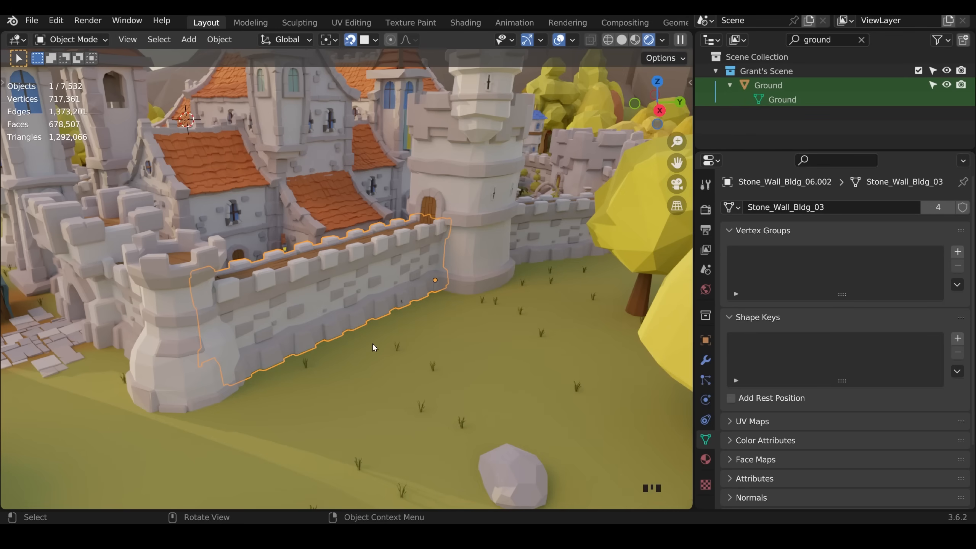
mouse_move(402, 275)
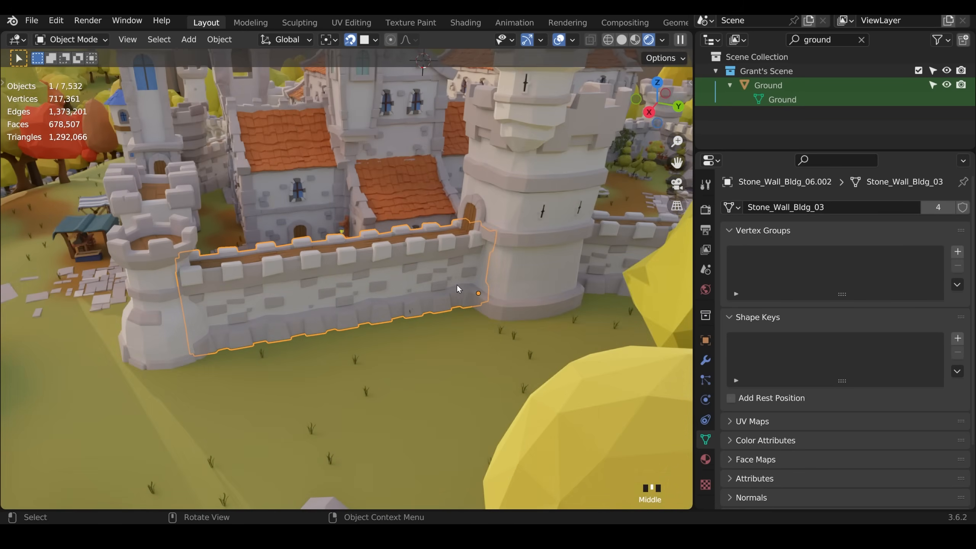
mouse_move(480, 304)
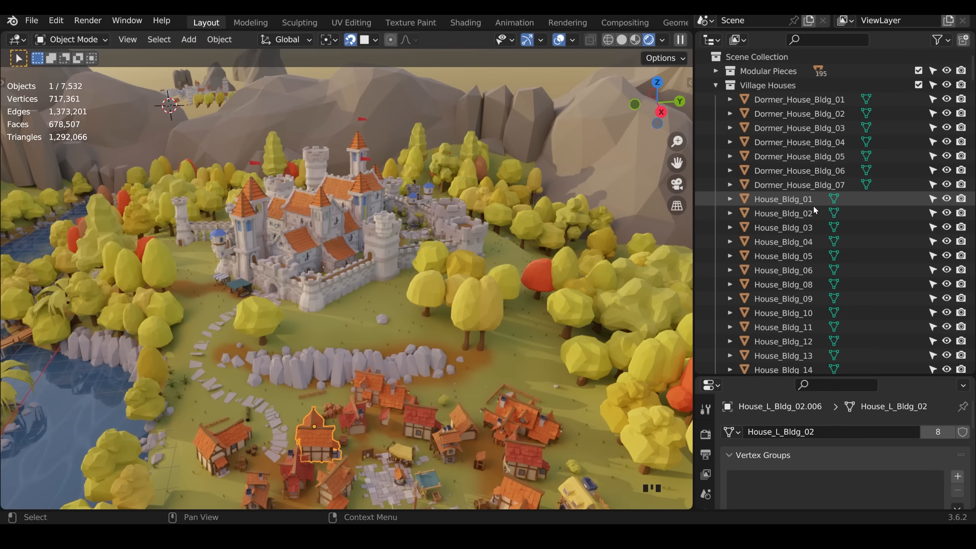
mouse_move(790, 212)
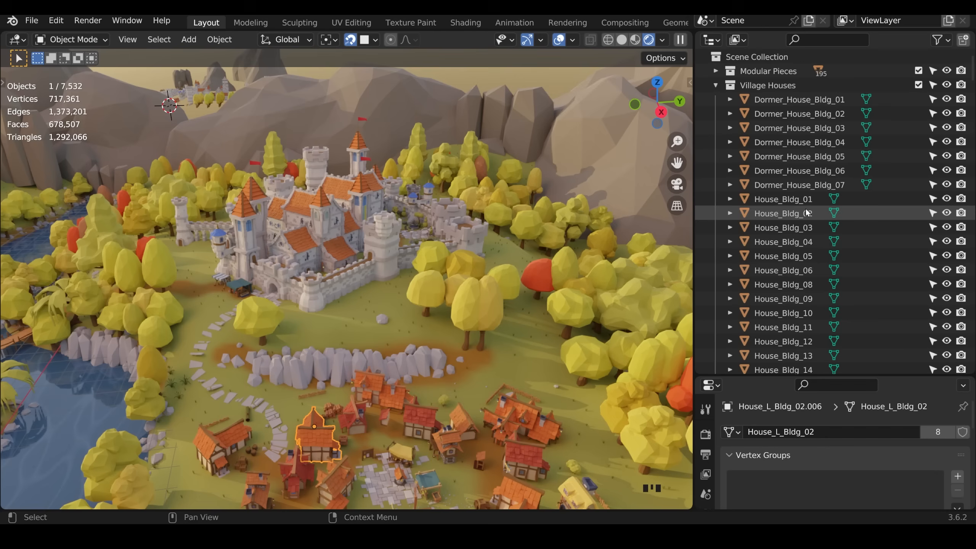
mouse_move(797, 99)
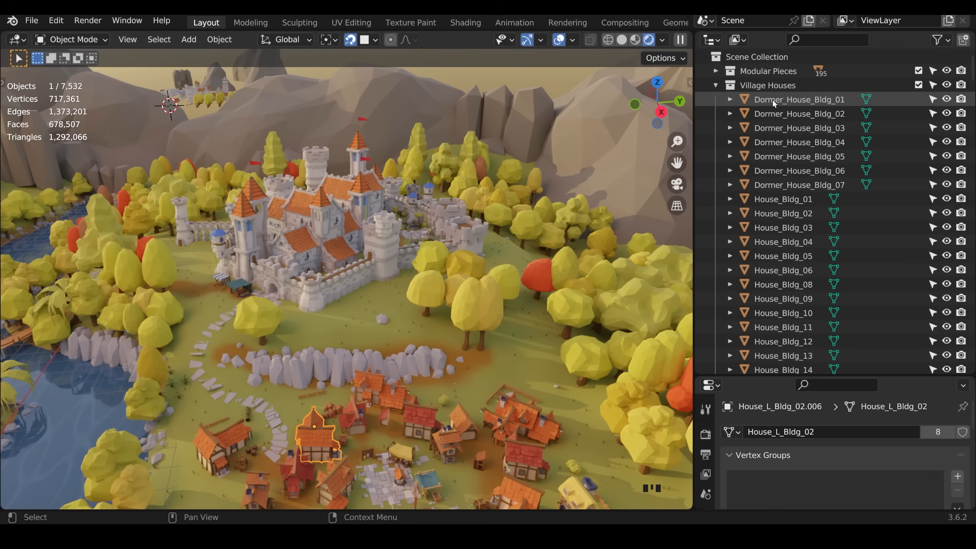
mouse_move(825, 105)
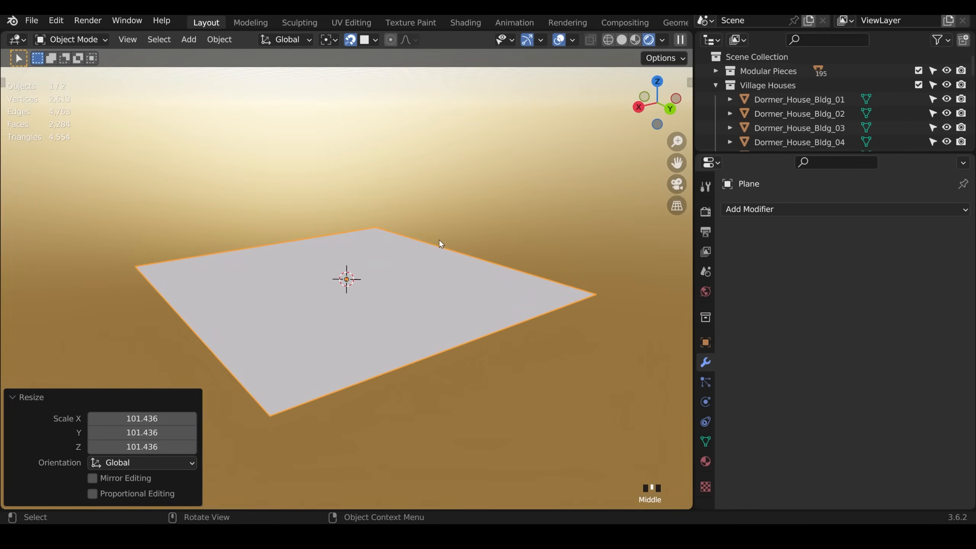
mouse_move(573, 50)
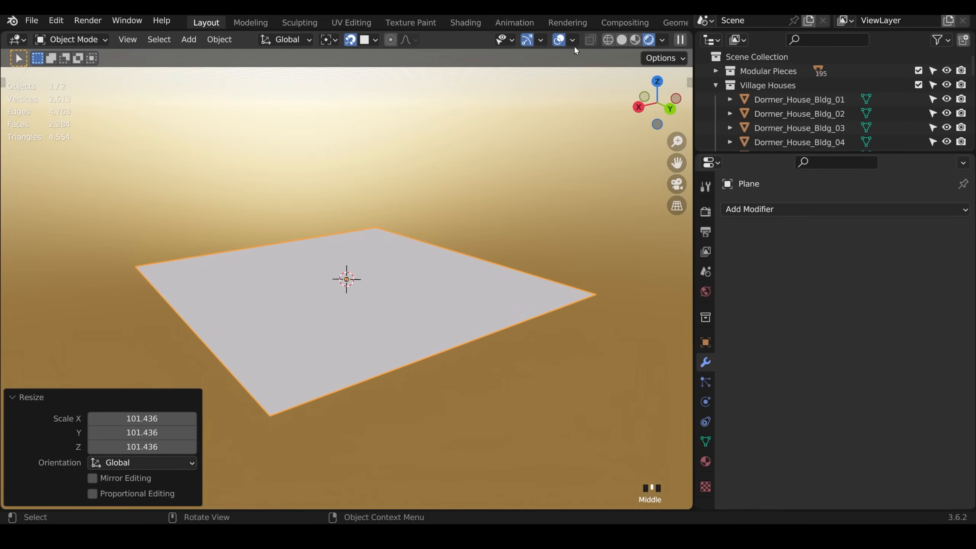
Enable the Face Orientation overlay to reveal the plane's red back-facing underside.
click(570, 39)
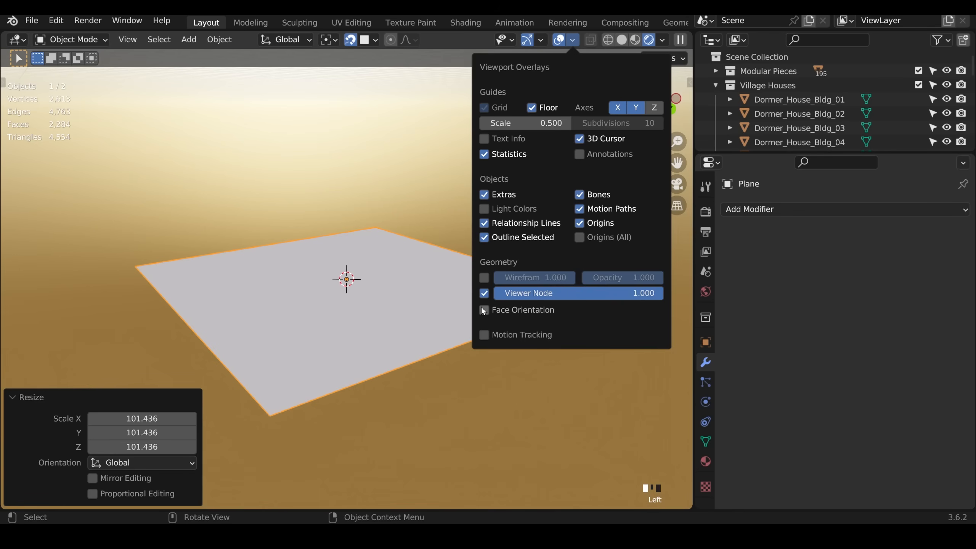
click(484, 309)
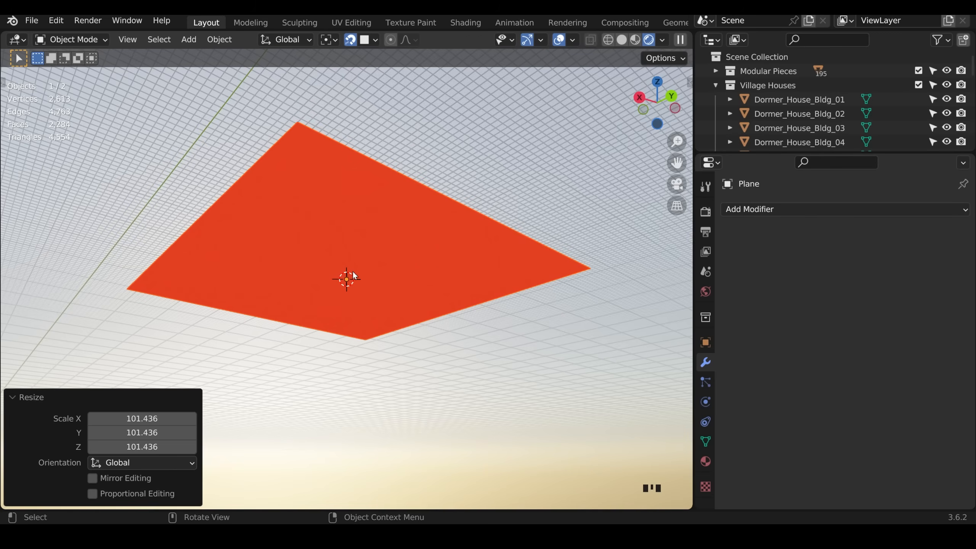
mouse_move(440, 198)
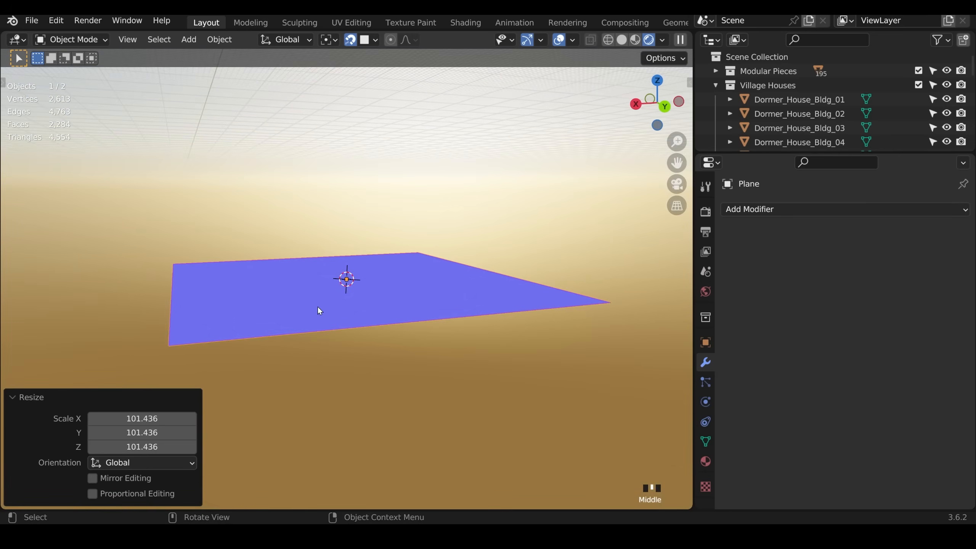
mouse_move(365, 324)
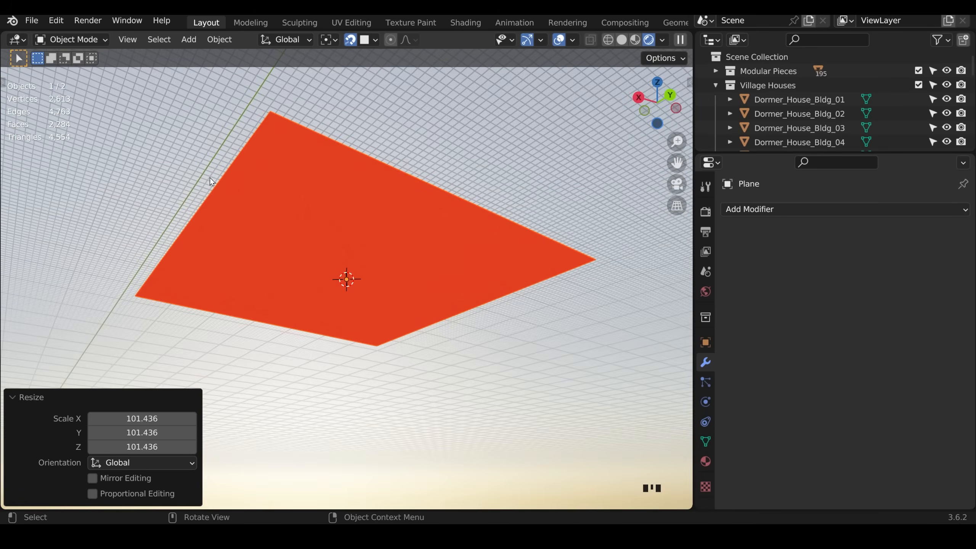
mouse_move(314, 209)
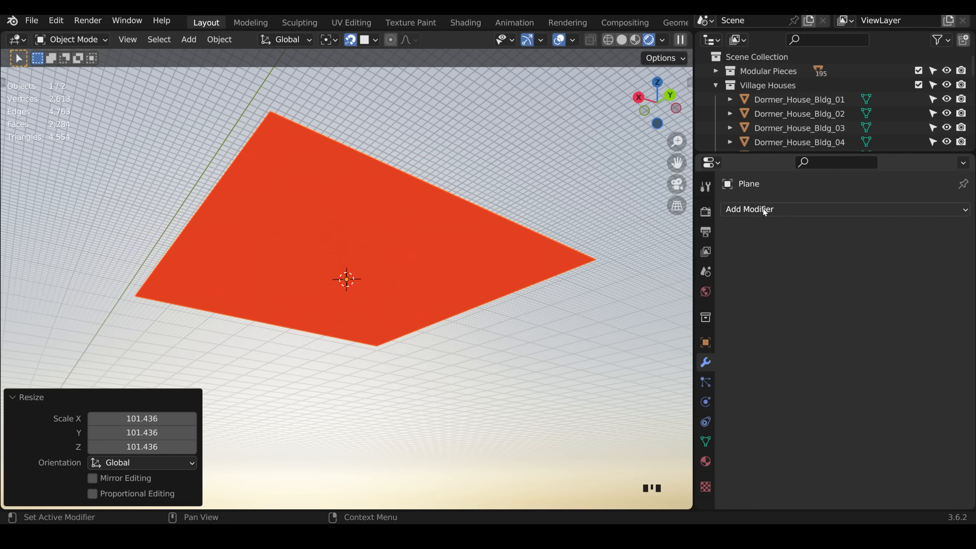
Add a Solidify modifier from the Generate list to give the plane 0.01 m thickness.
click(749, 209)
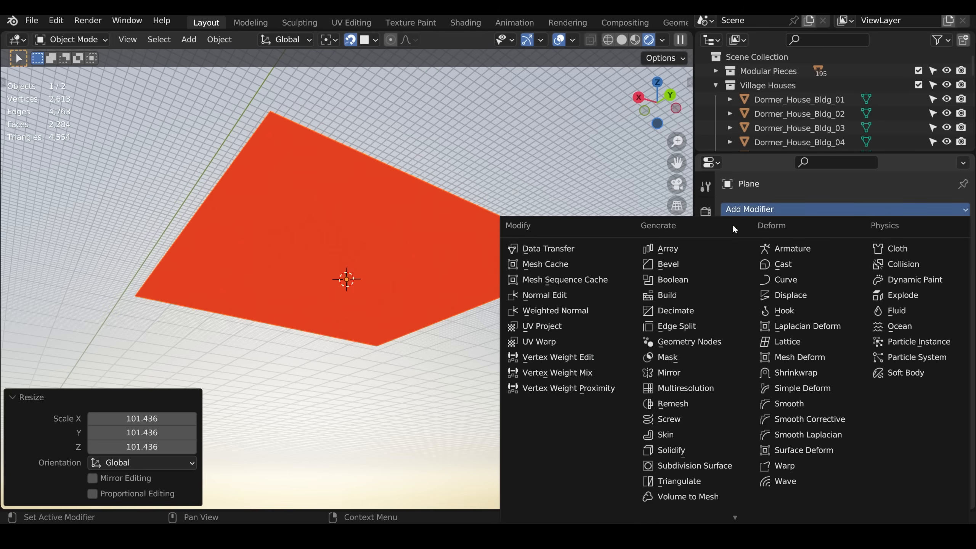
click(669, 449)
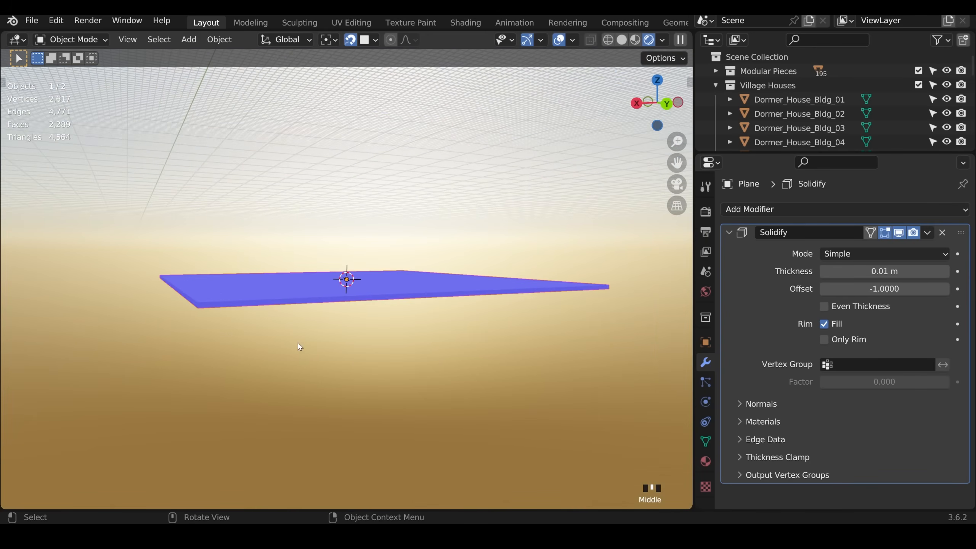
mouse_move(257, 324)
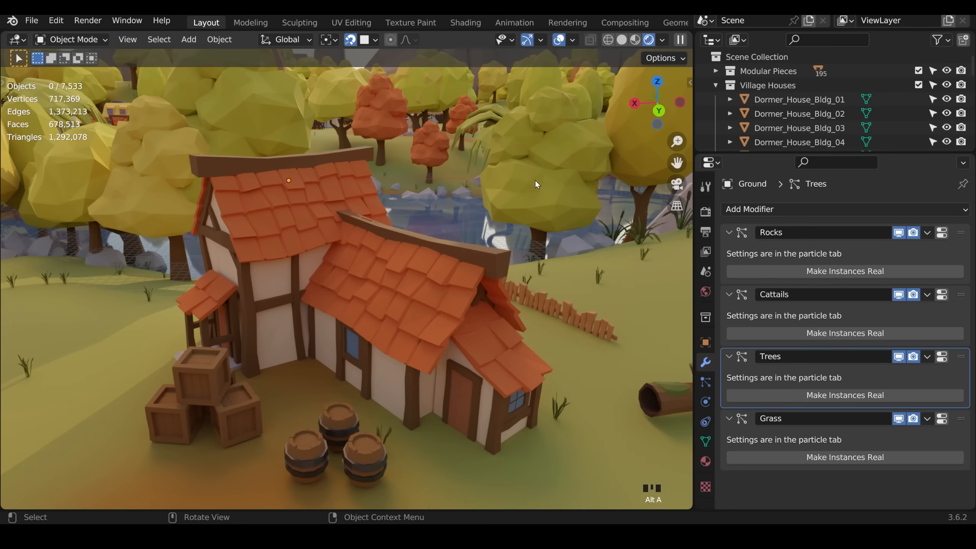
mouse_move(479, 293)
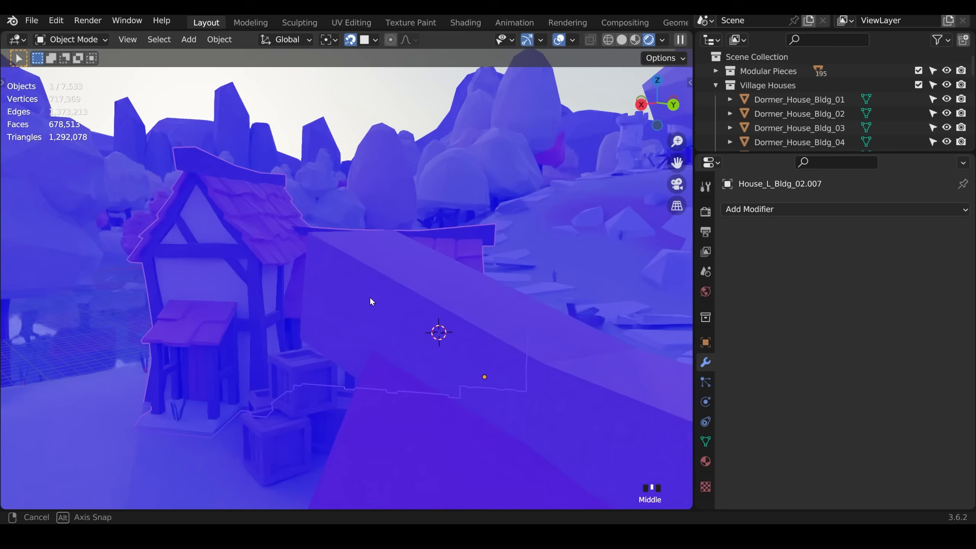
In Edit Mode, recalculate the house normals and toggle the Inside option.
key(Tab)
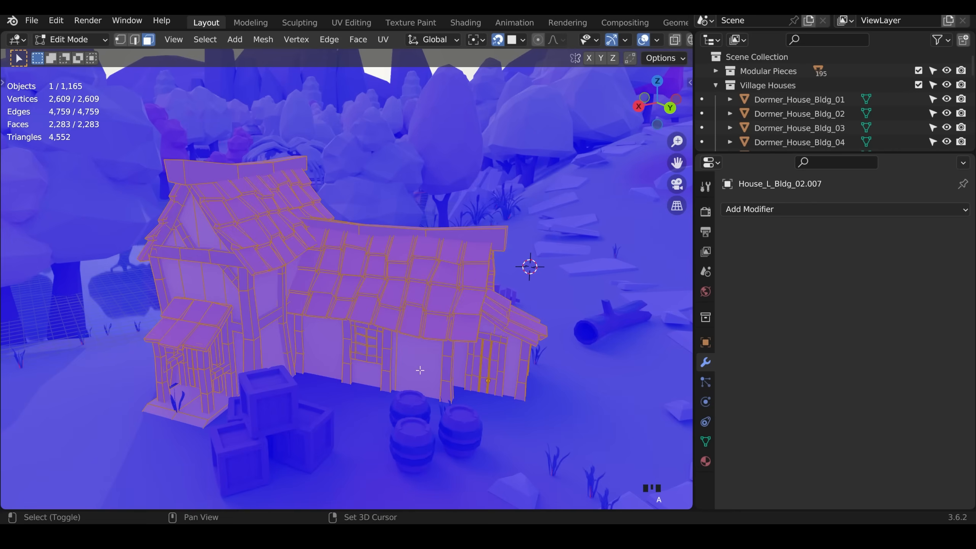
key(shift+n)
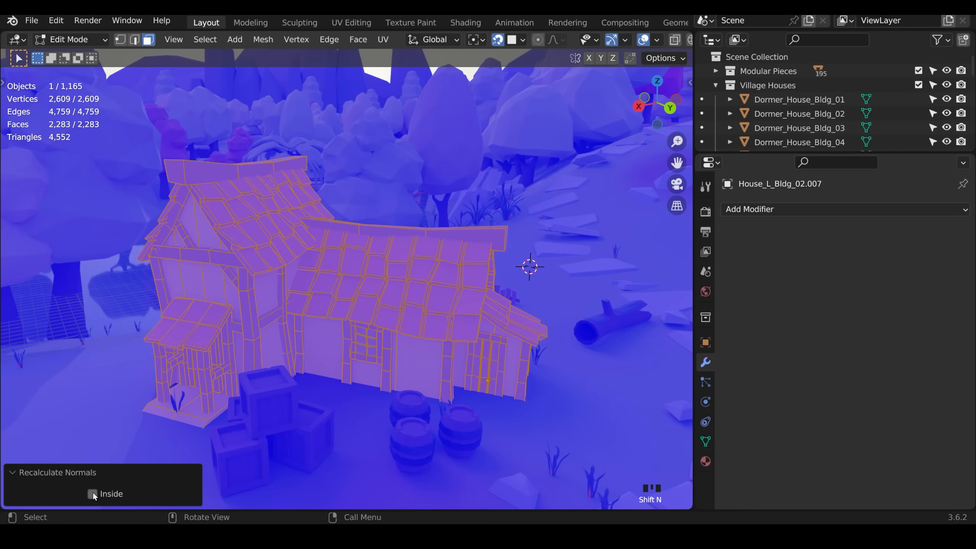
click(93, 493)
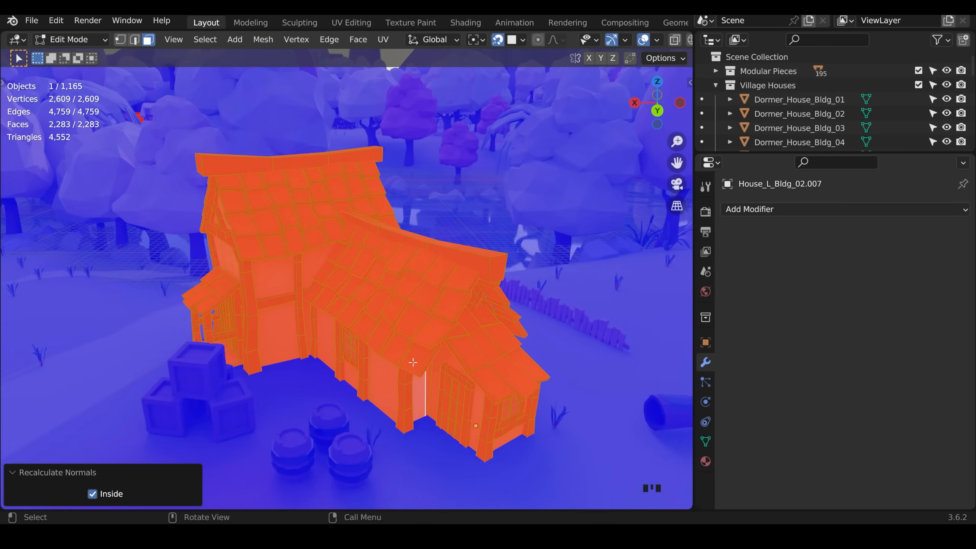
click(92, 494)
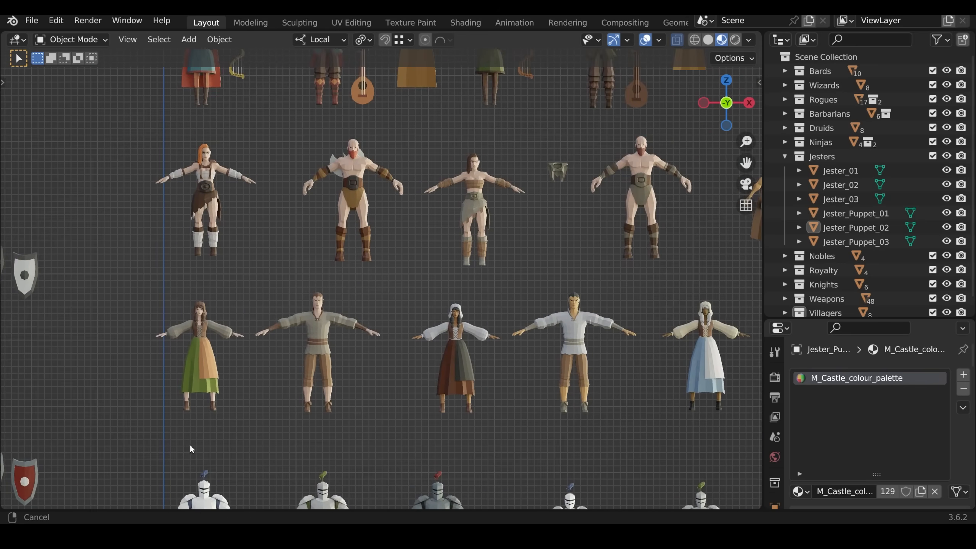
scroll(down, 3)
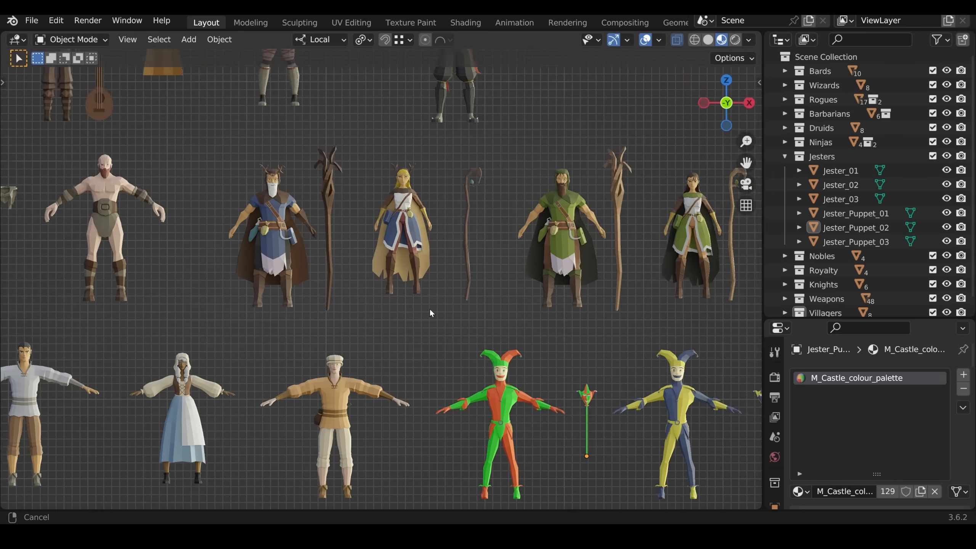
scroll(up, 3)
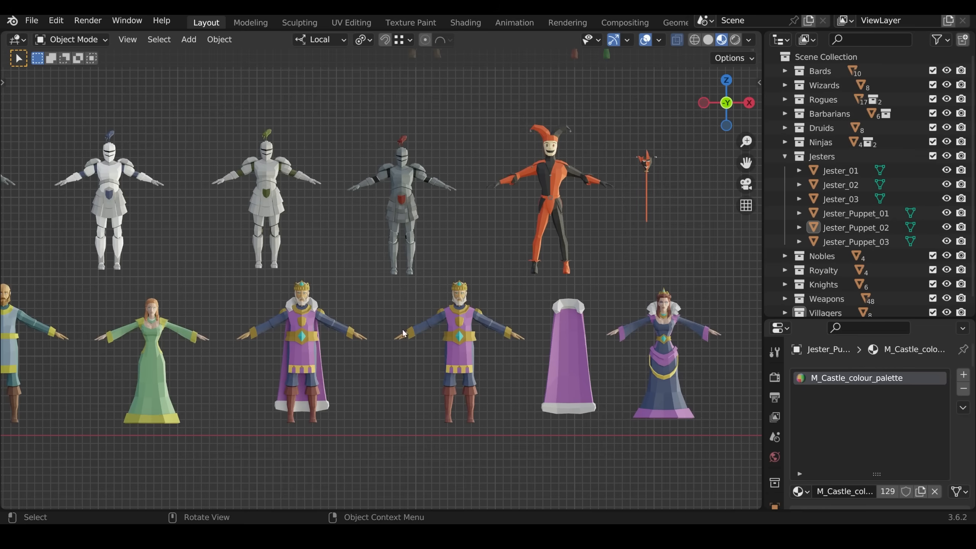
mouse_move(565, 375)
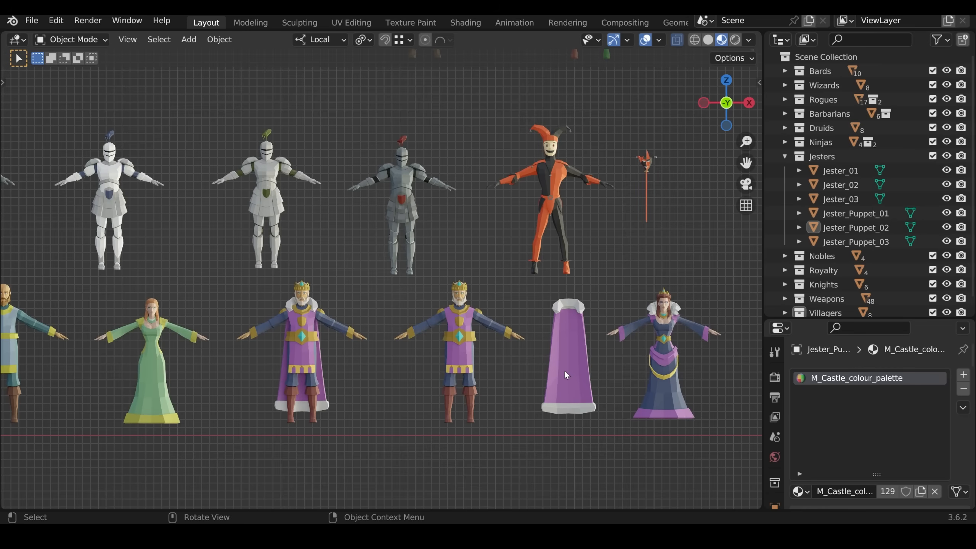
mouse_move(565, 302)
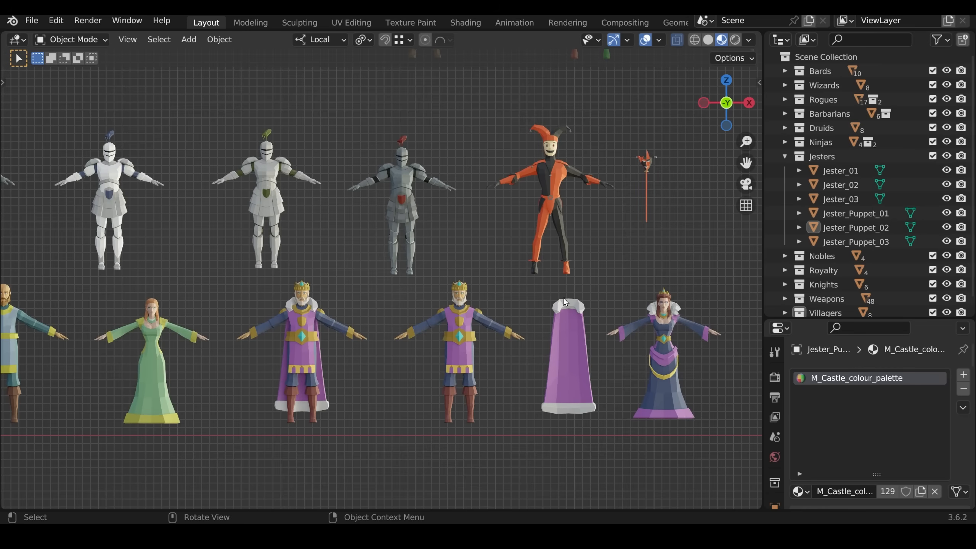
mouse_move(477, 339)
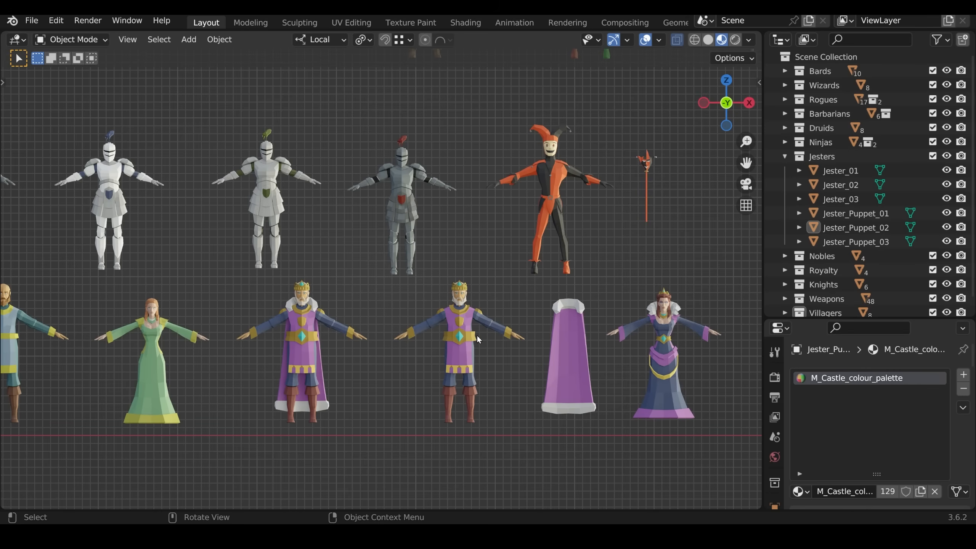
mouse_move(269, 355)
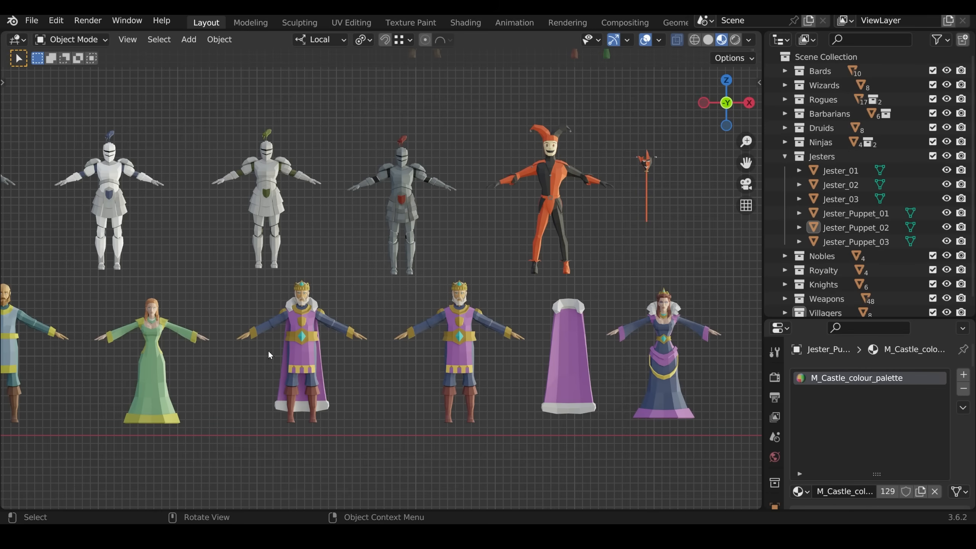
mouse_move(339, 339)
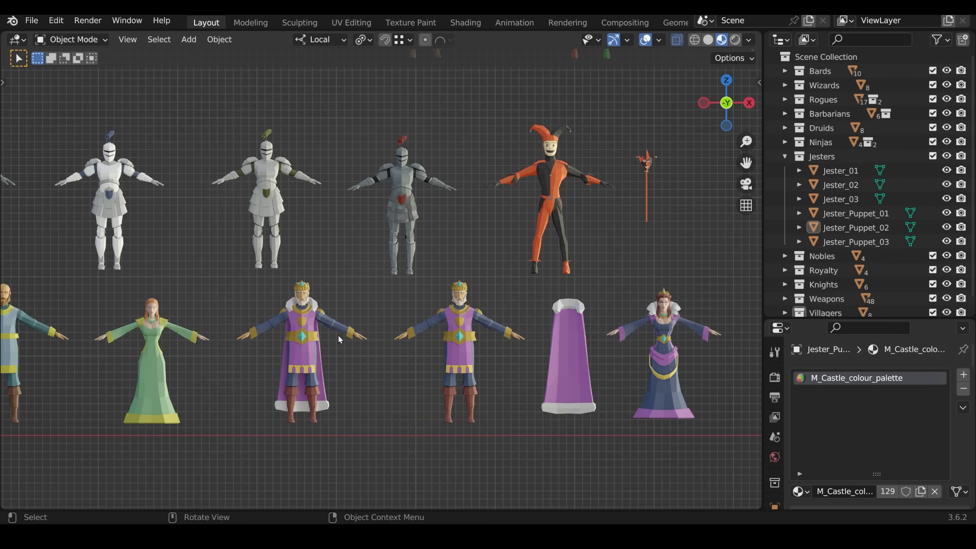
mouse_move(476, 356)
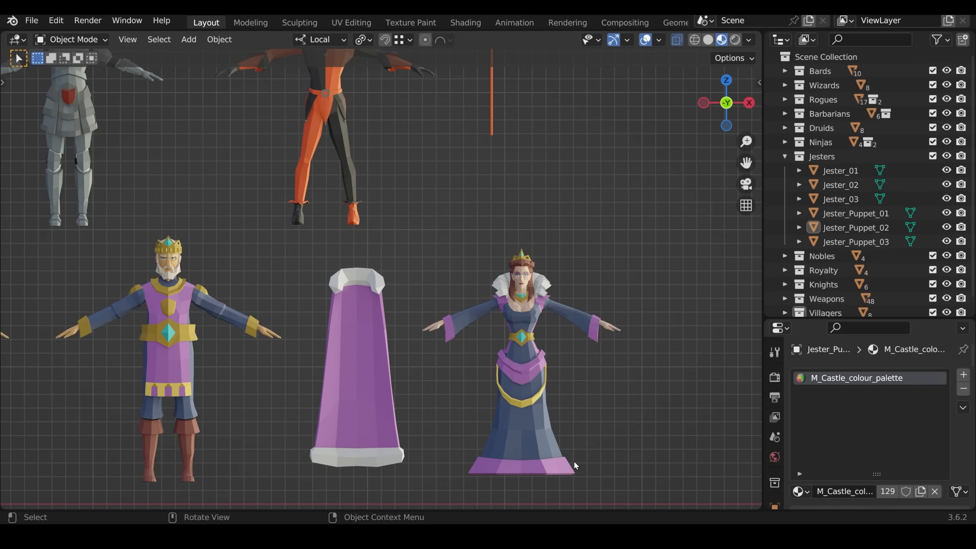
mouse_move(549, 310)
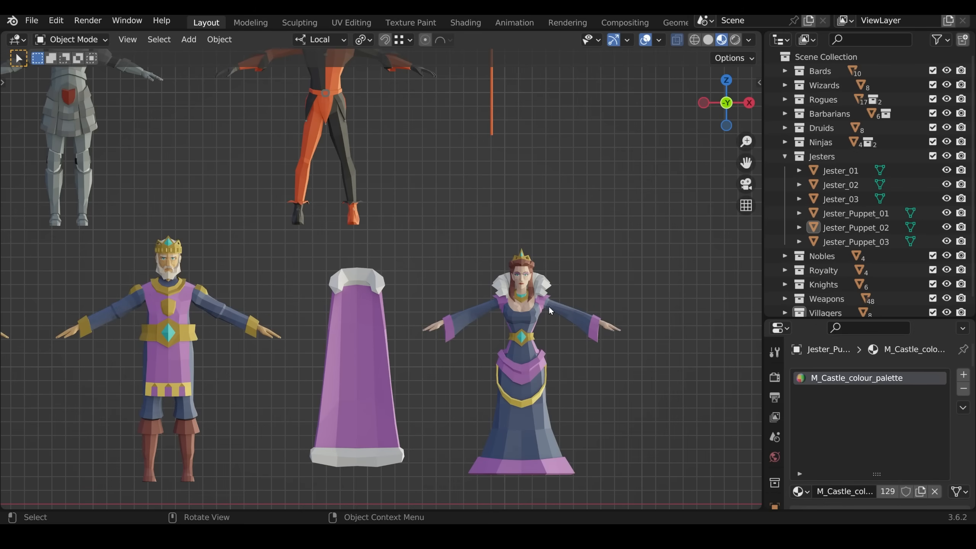
mouse_move(594, 325)
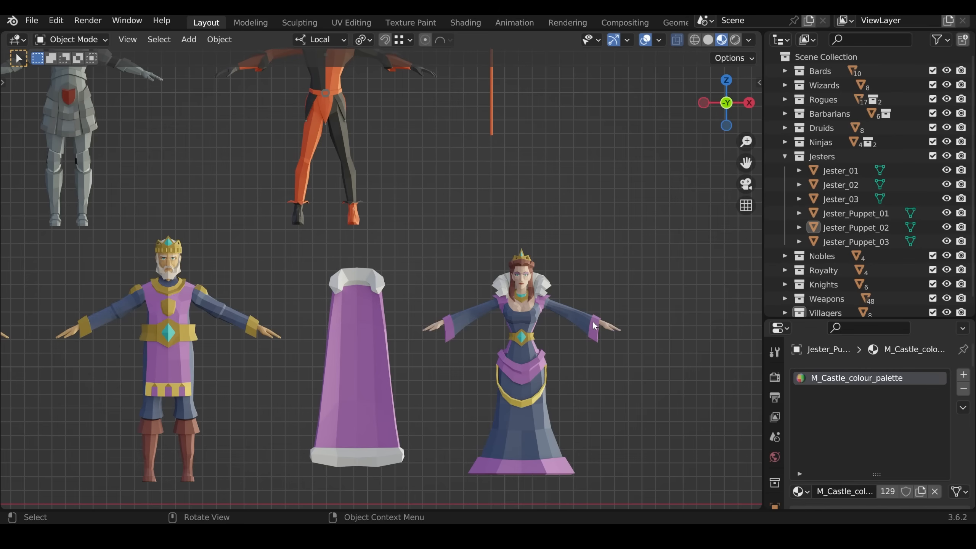
mouse_move(555, 348)
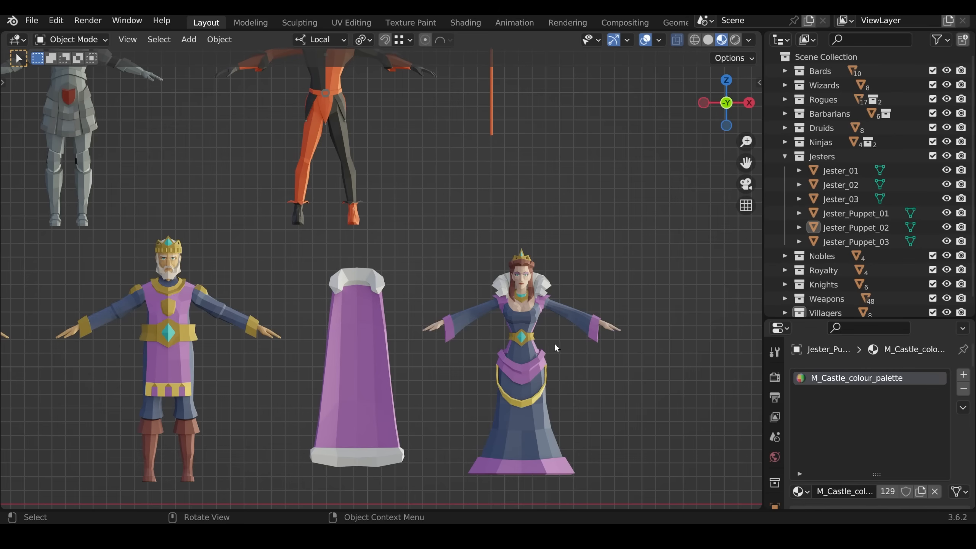
mouse_move(615, 465)
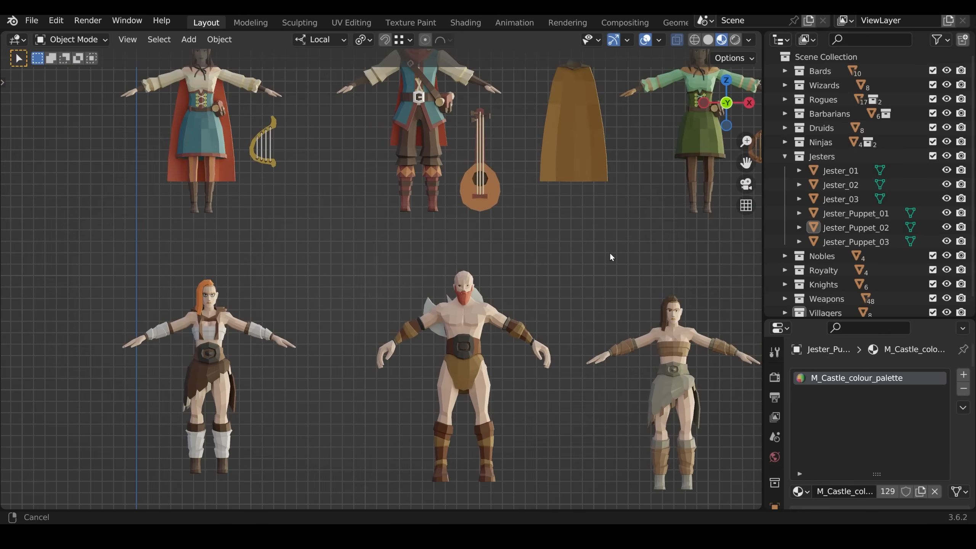
scroll(down, 3)
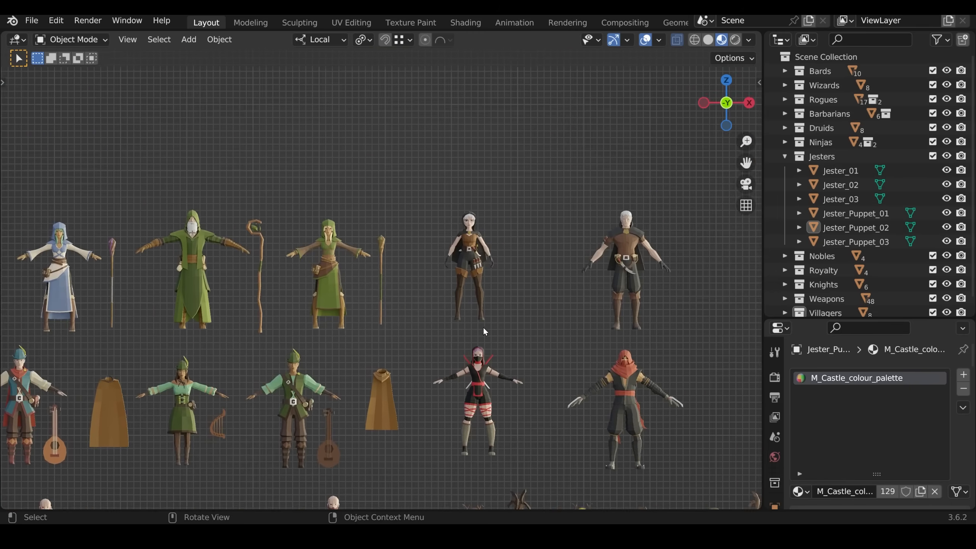
scroll(down, 3)
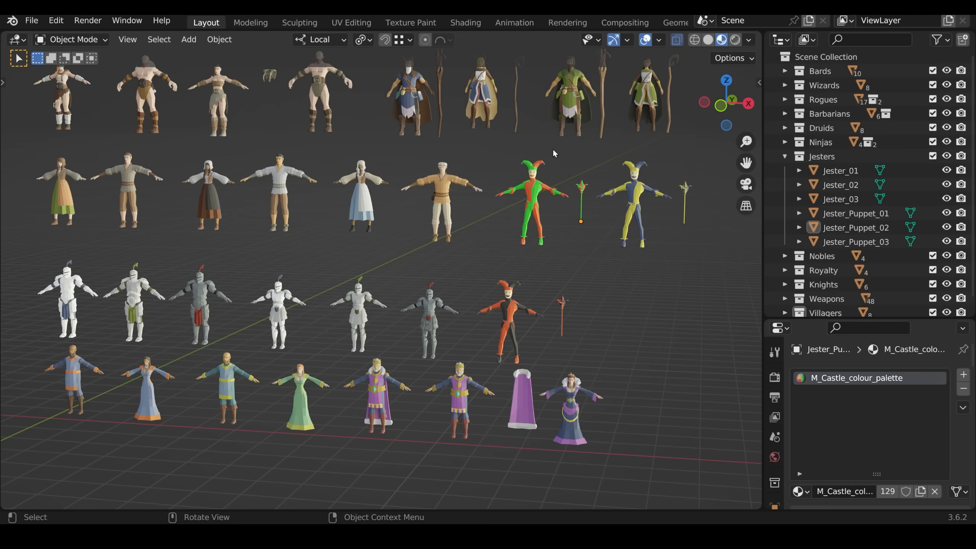